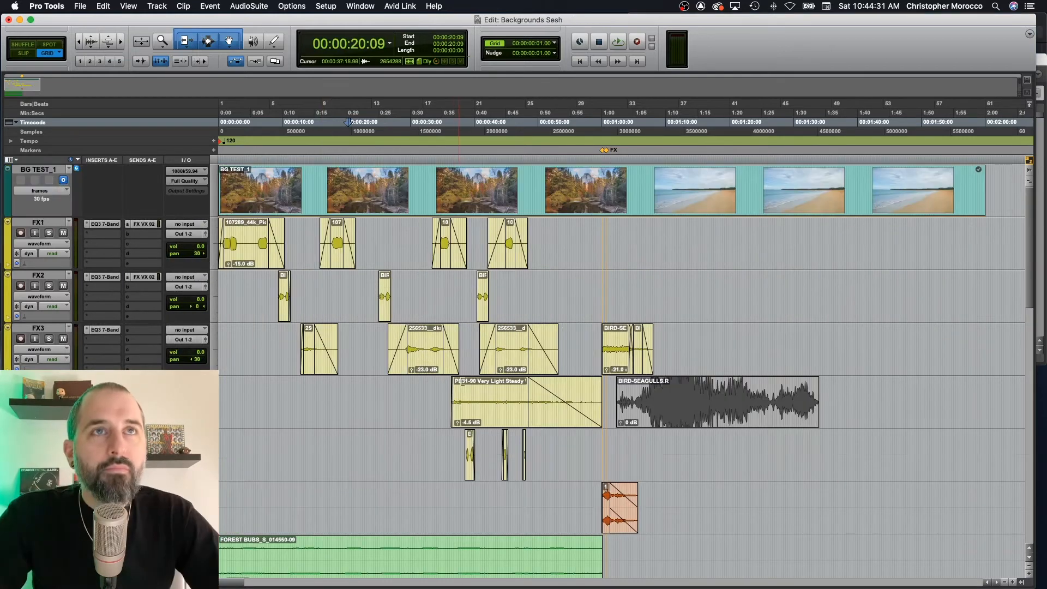
# Step: Start Save Copy In and mark Audio Files for inclusion in the copy
pyautogui.click(80, 5)
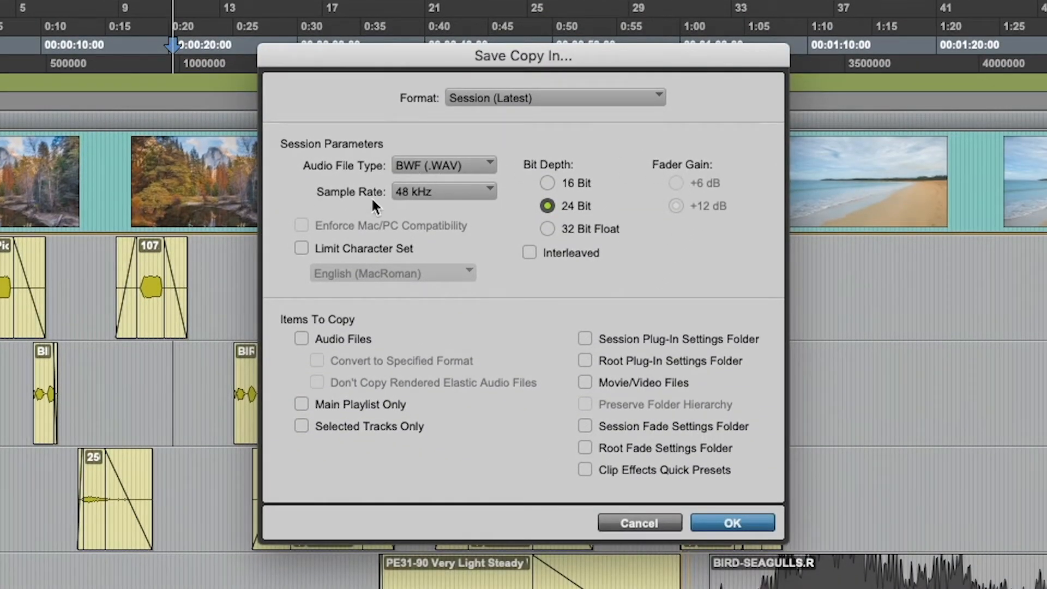
pyautogui.moveTo(526, 180)
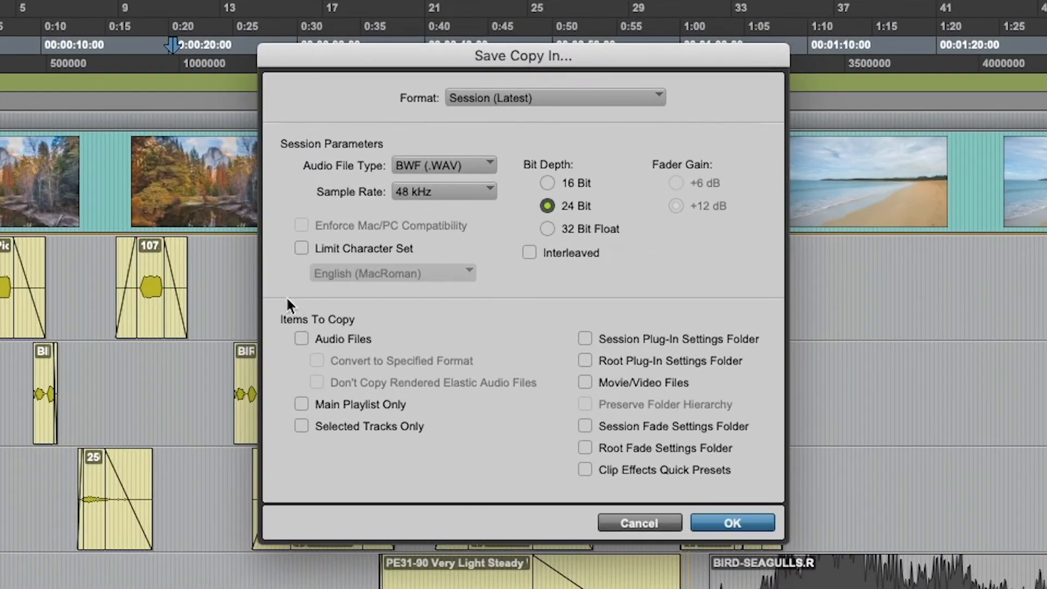
pyautogui.moveTo(269, 301)
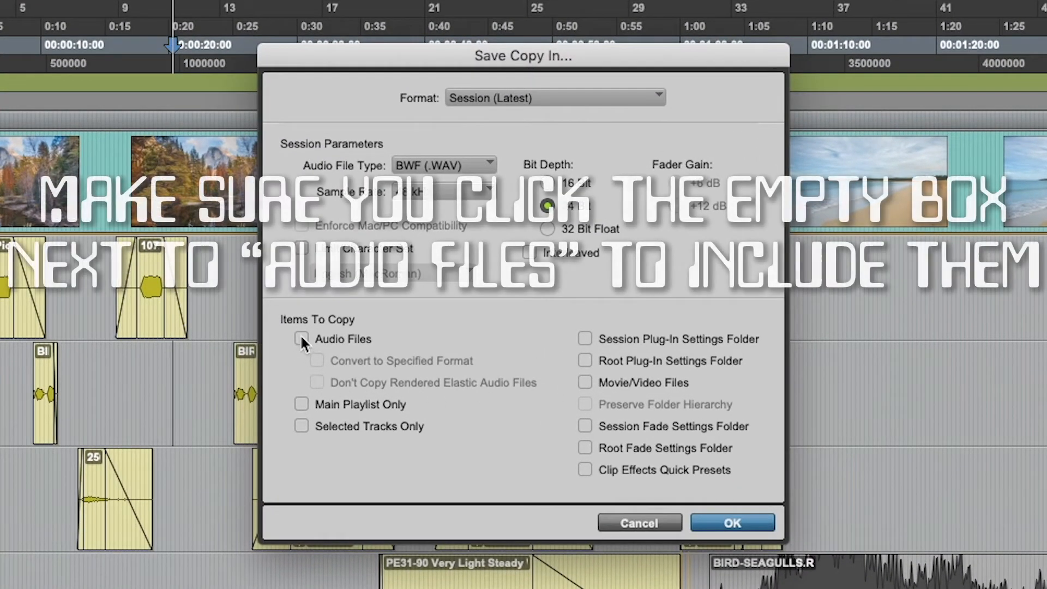
pyautogui.click(302, 338)
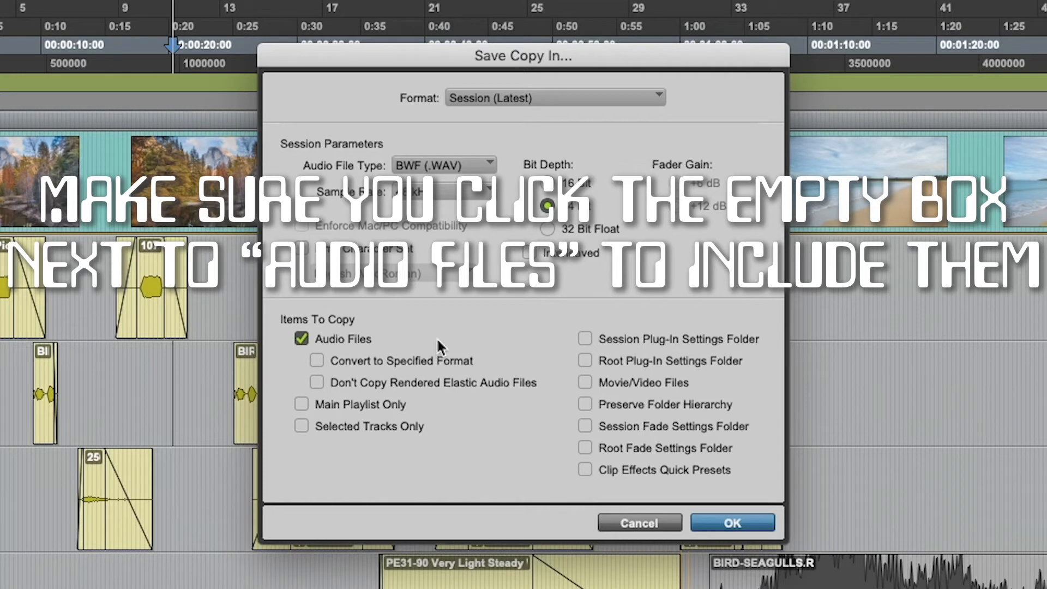
pyautogui.moveTo(296, 351)
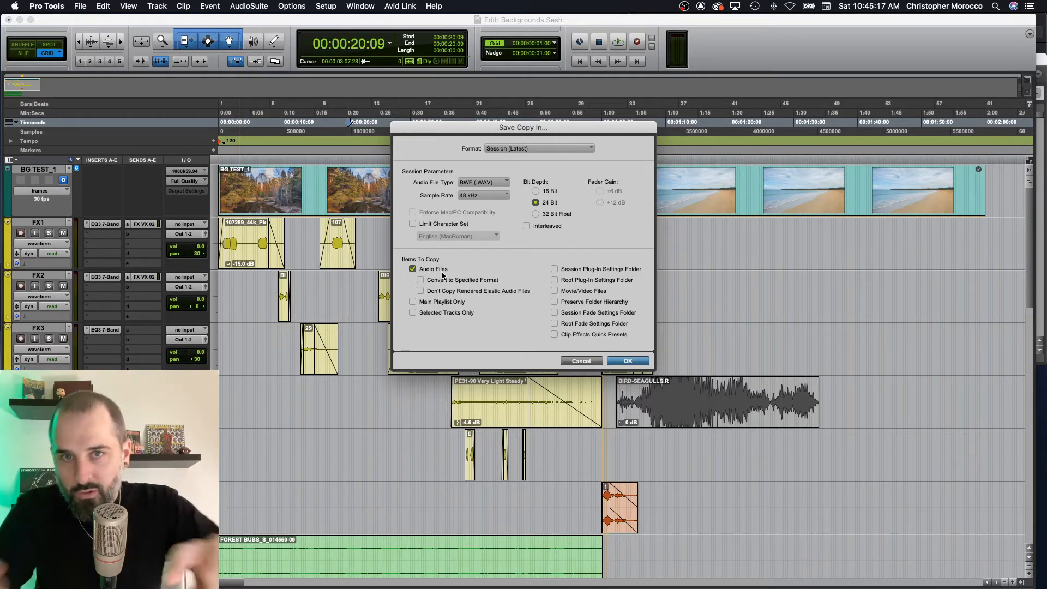
pyautogui.moveTo(530, 329)
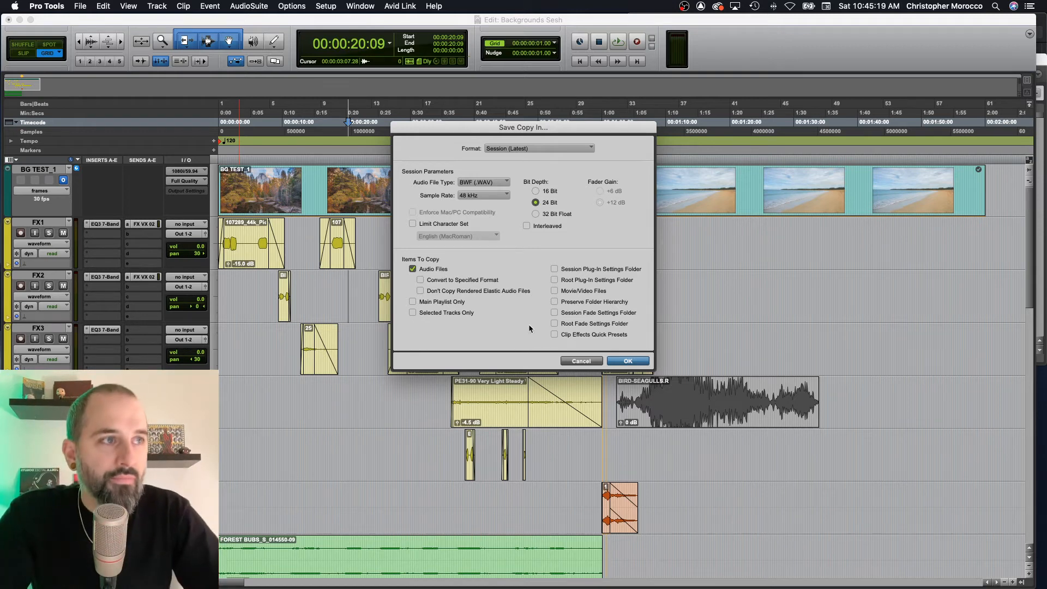
# Step: Save the copy to the Desktop as 'Backgrounds Sesh For Final Mix'
pyautogui.click(627, 361)
pyautogui.write('Backgrounds Sesh For Final')
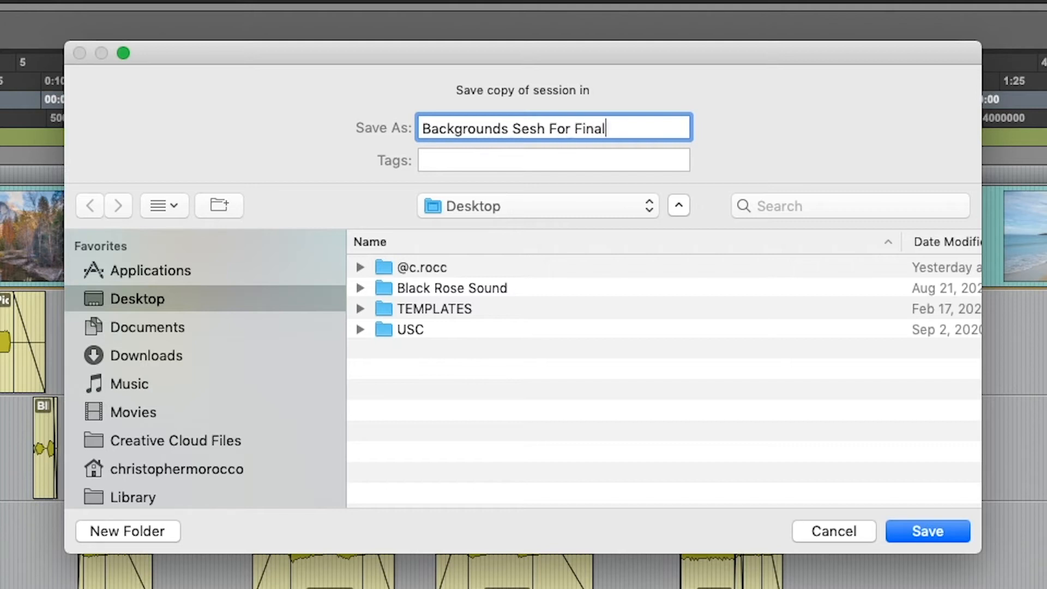
pyautogui.write('Mix')
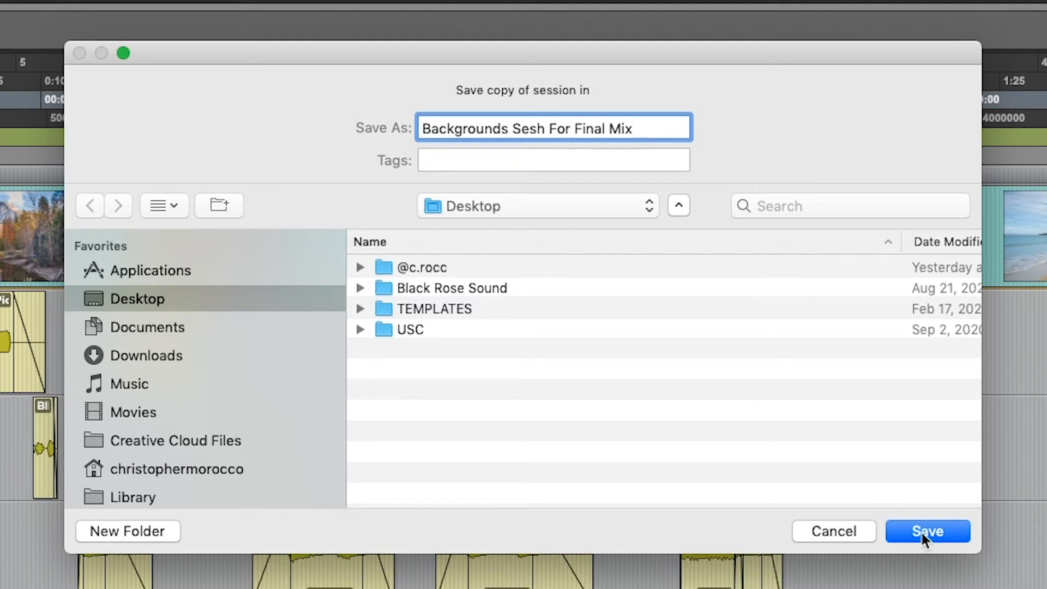
pyautogui.click(931, 531)
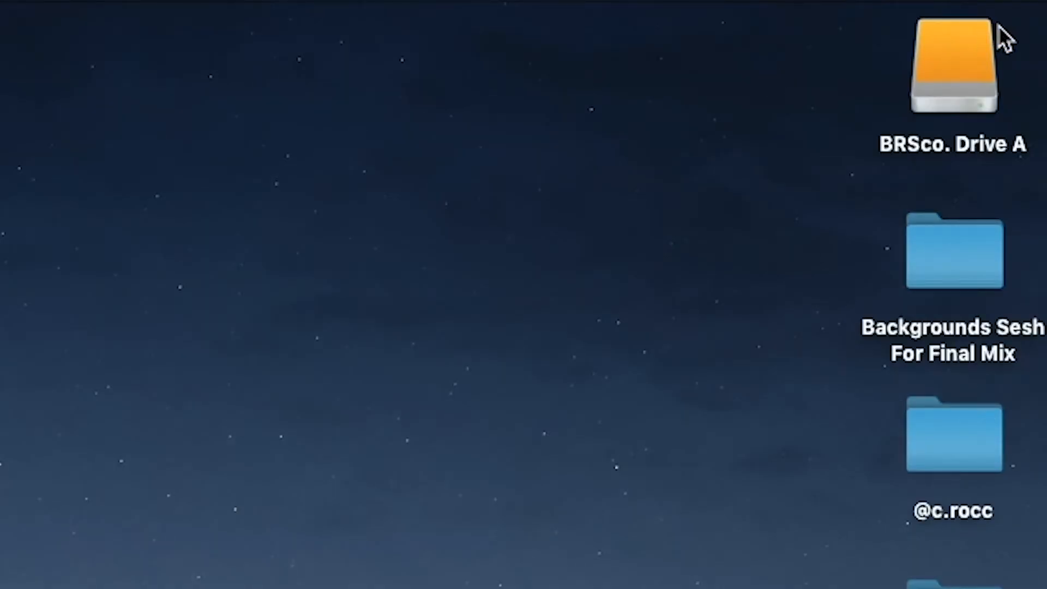
# Step: Open the copied folder on the desktop and launch its .ptx session
pyautogui.click(953, 60)
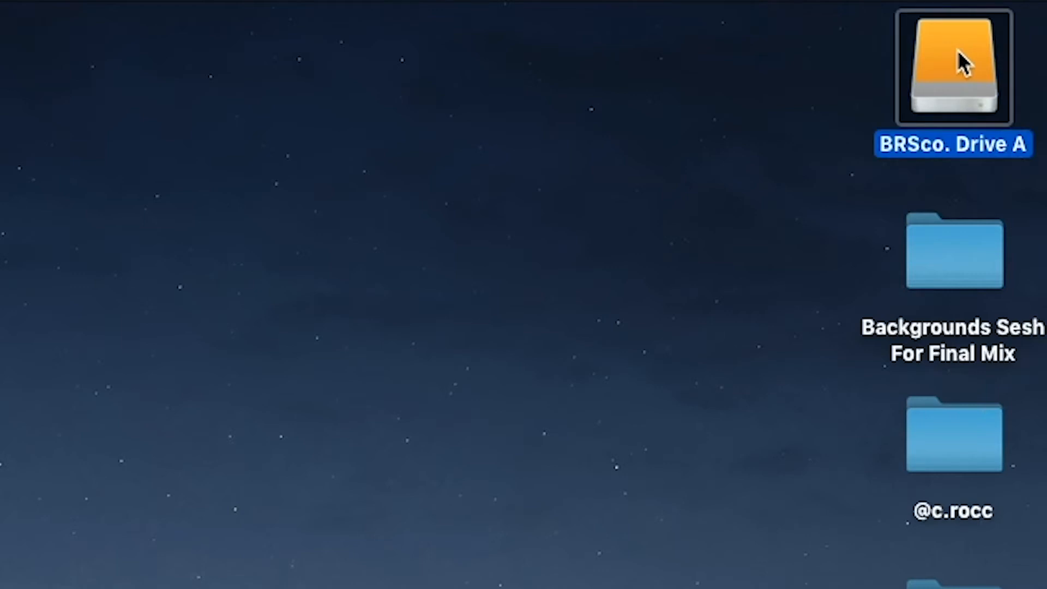
pyautogui.moveTo(962, 93)
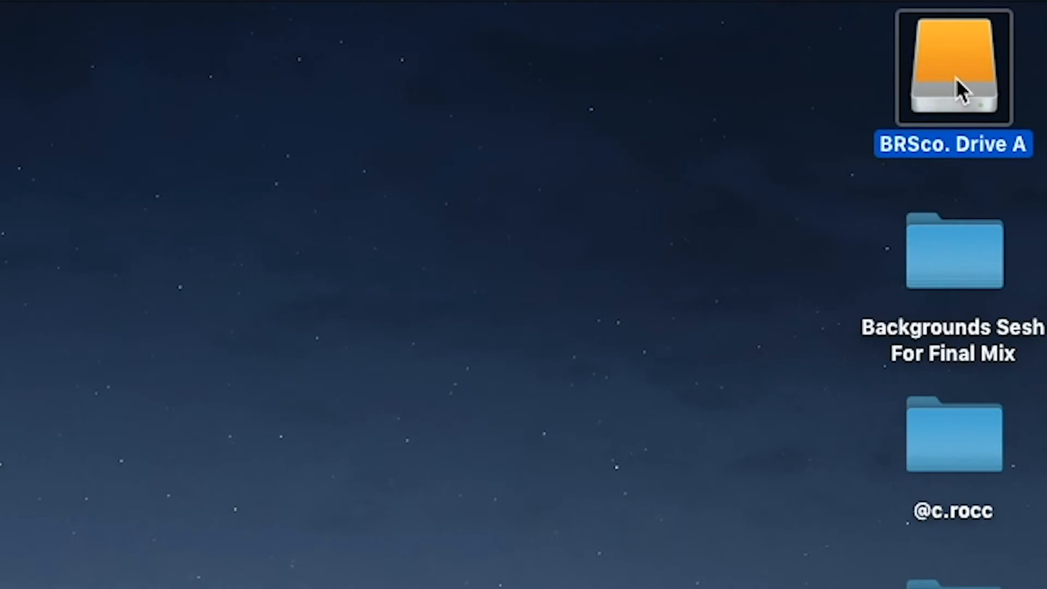
pyautogui.rightClick(956, 65)
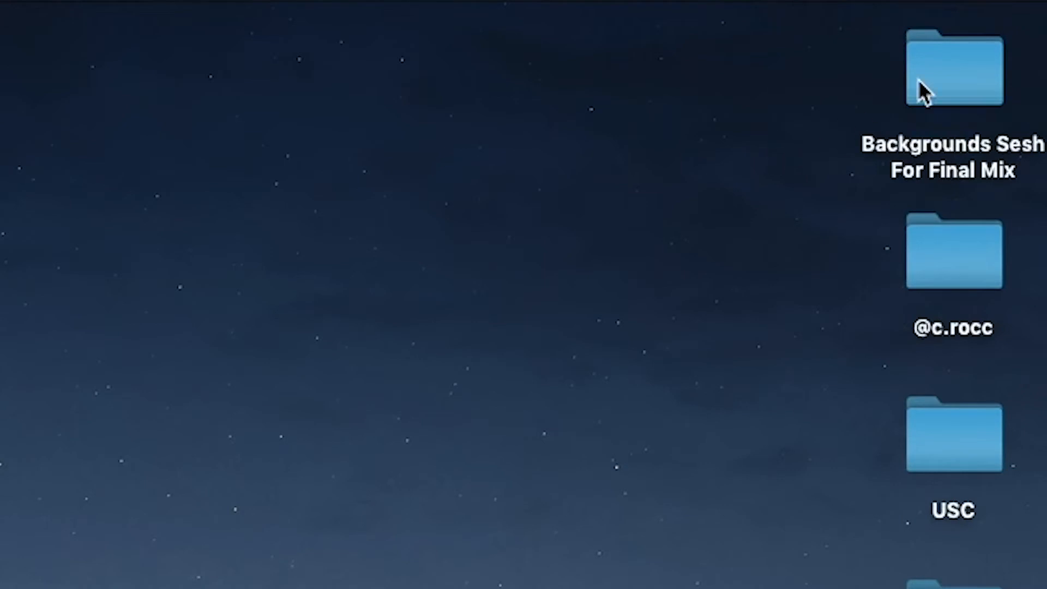
pyautogui.doubleClick(950, 63)
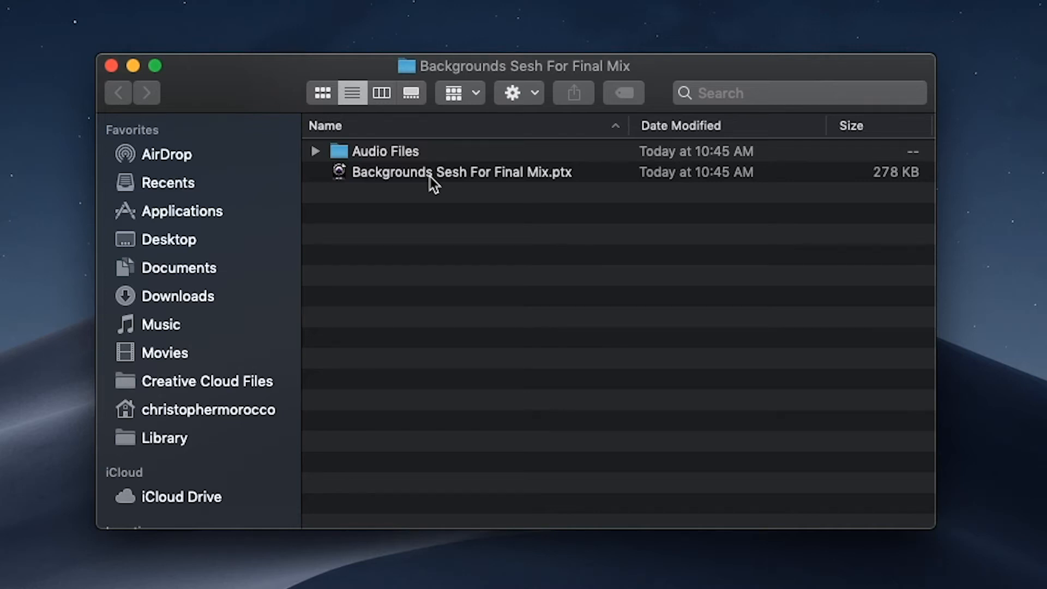
pyautogui.doubleClick(463, 172)
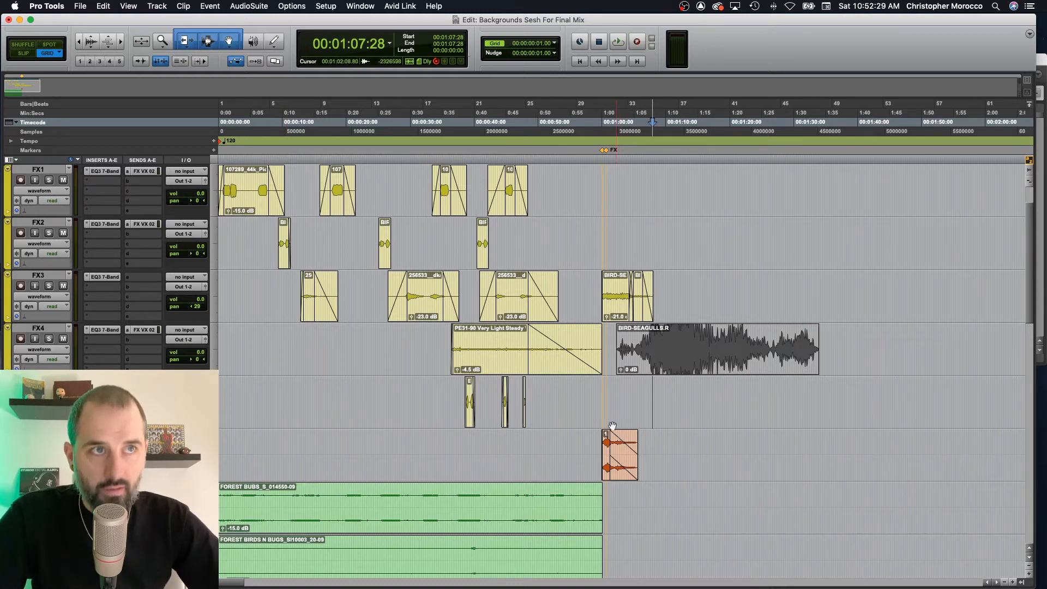
# Step: Let the copied session load in the Edit window and review its tracks
pyautogui.click(617, 41)
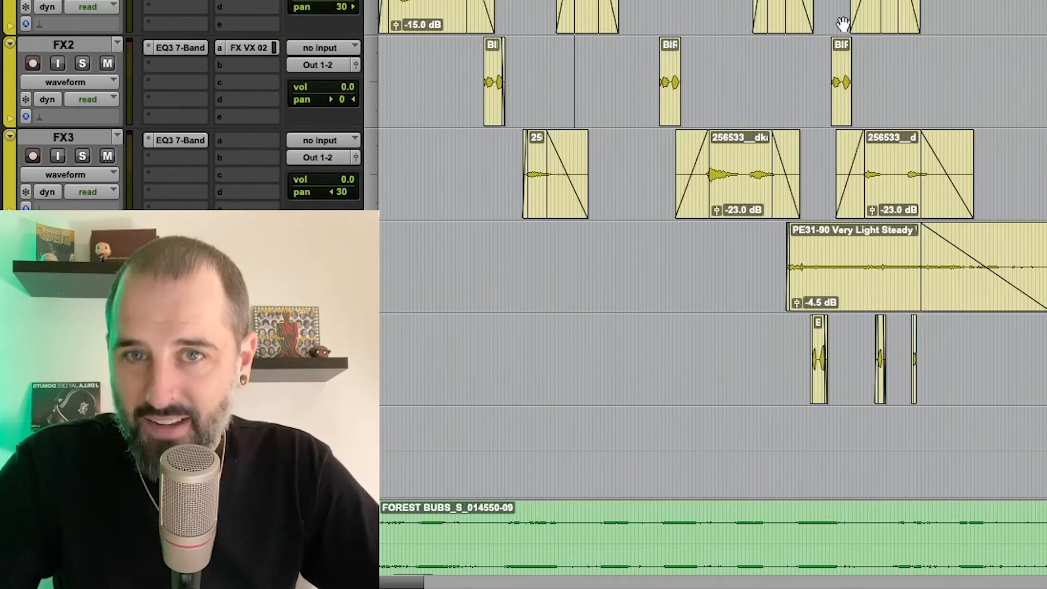
pyautogui.moveTo(778, 78)
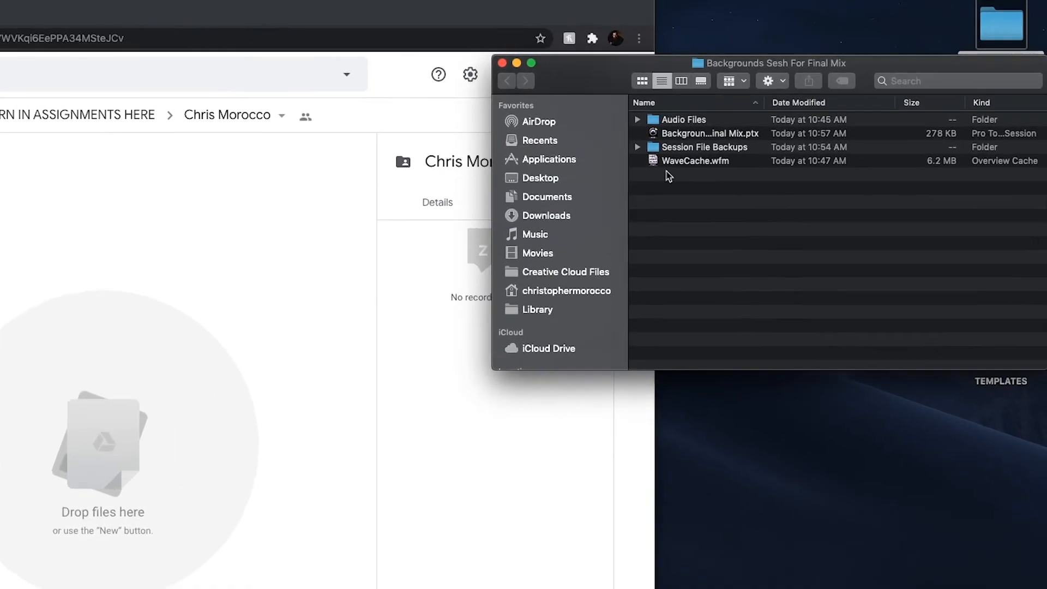
pyautogui.click(638, 119)
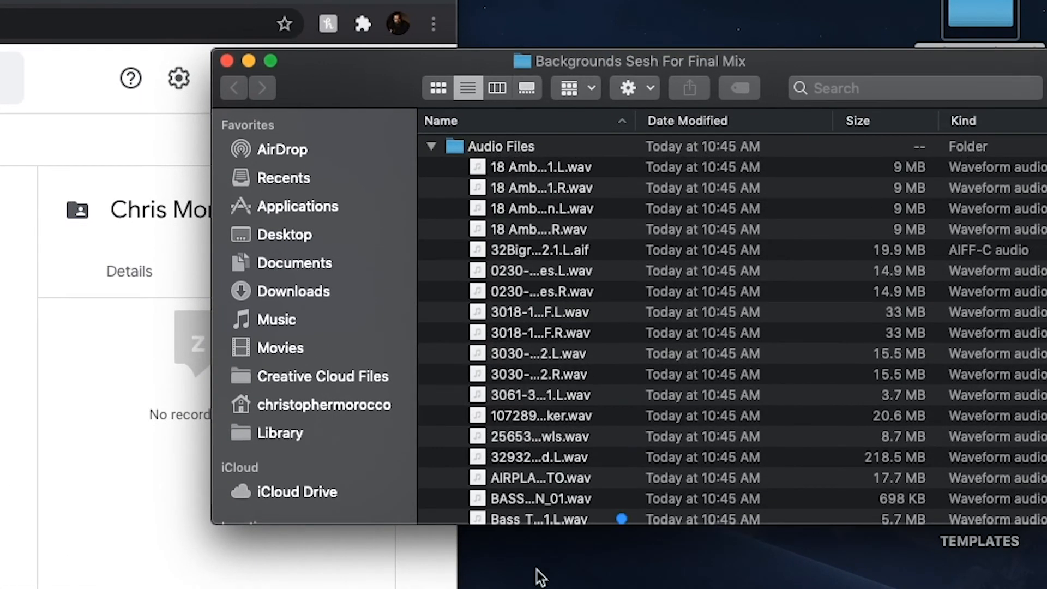
pyautogui.click(432, 146)
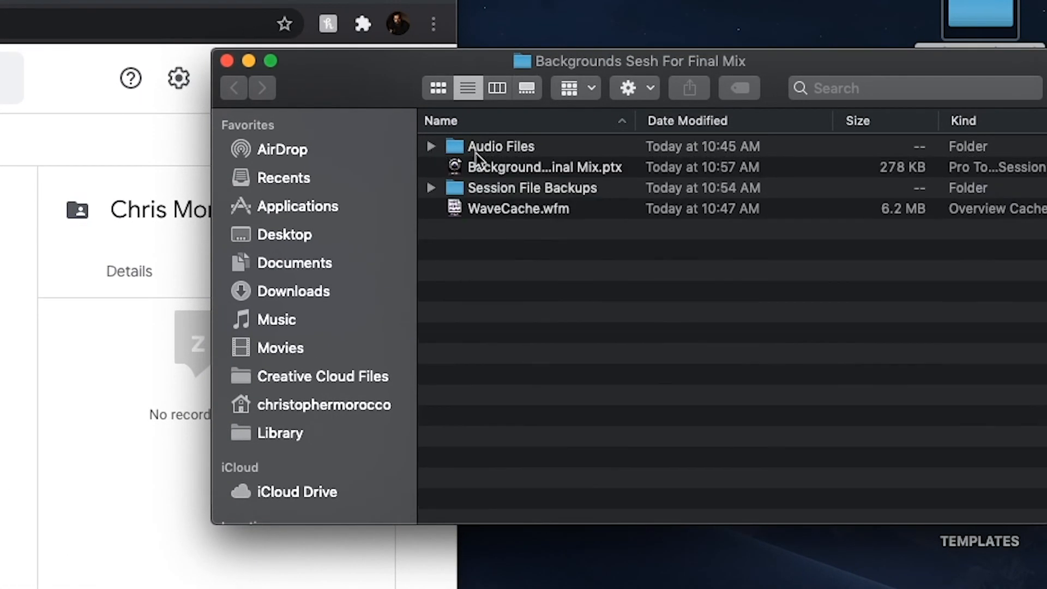
pyautogui.click(543, 166)
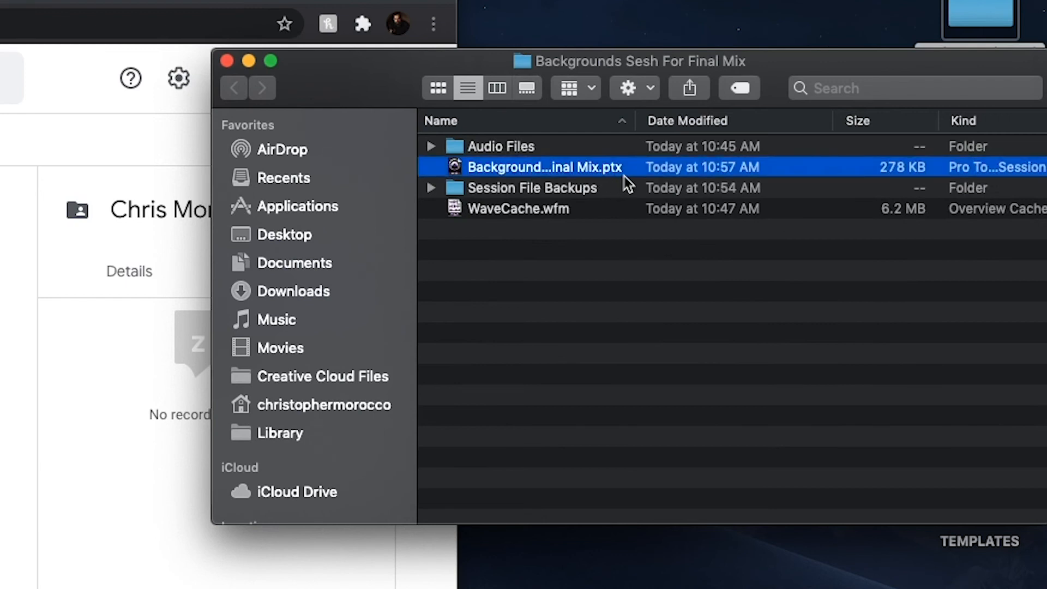
pyautogui.click(531, 188)
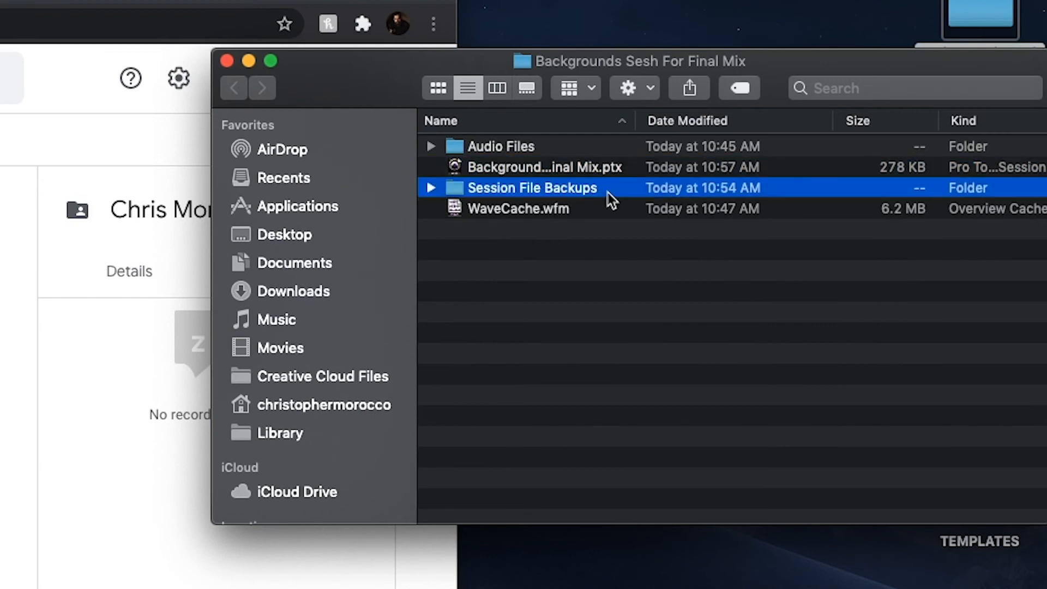
pyautogui.click(518, 208)
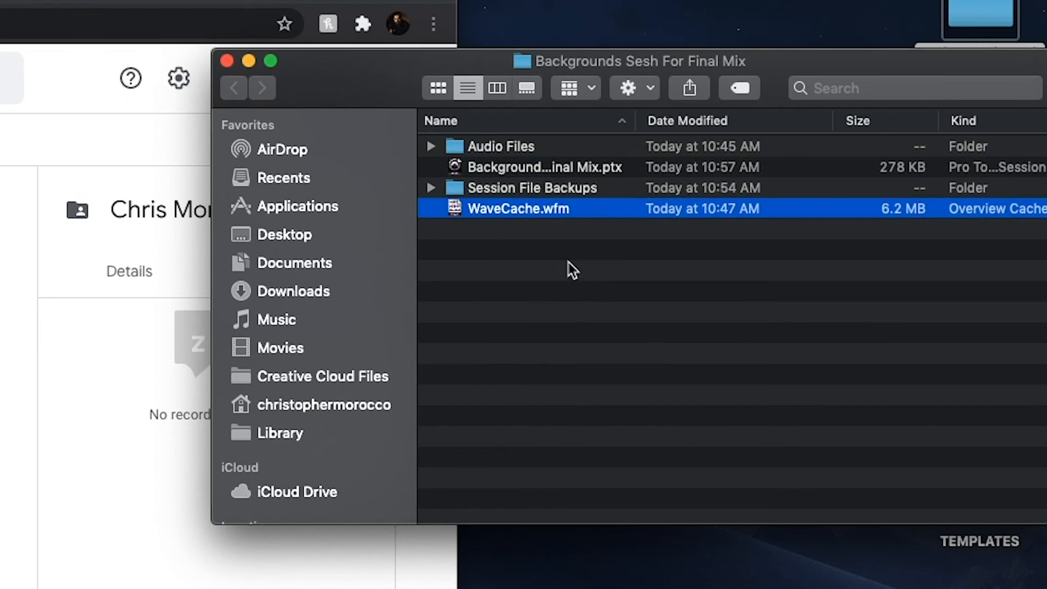
pyautogui.click(543, 167)
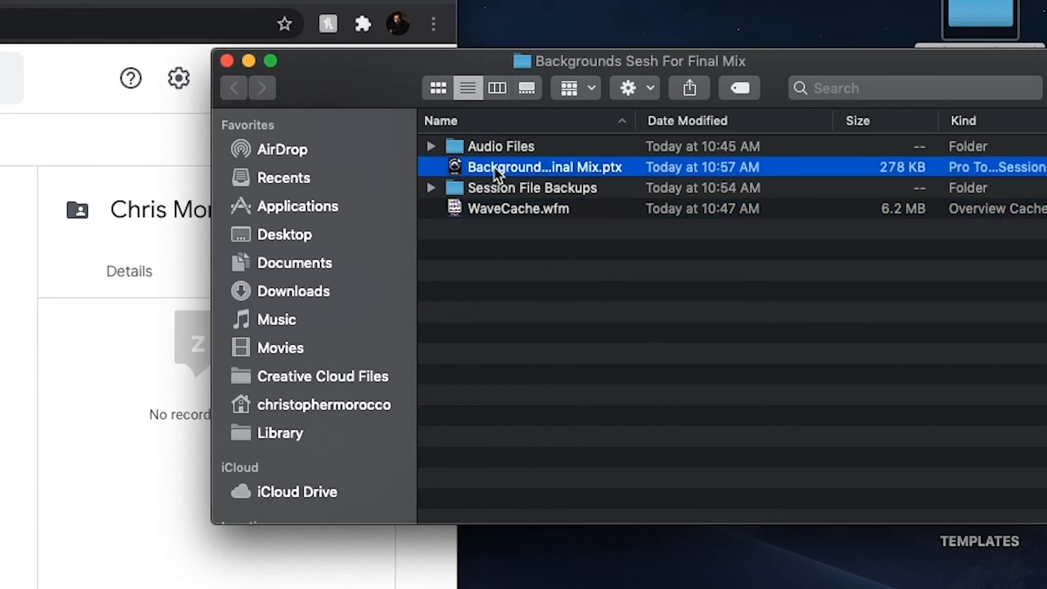